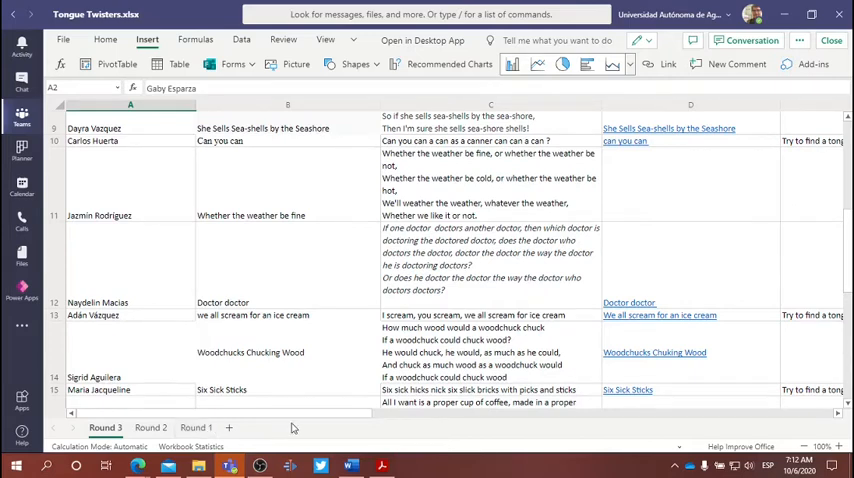
pyautogui.moveTo(294, 206)
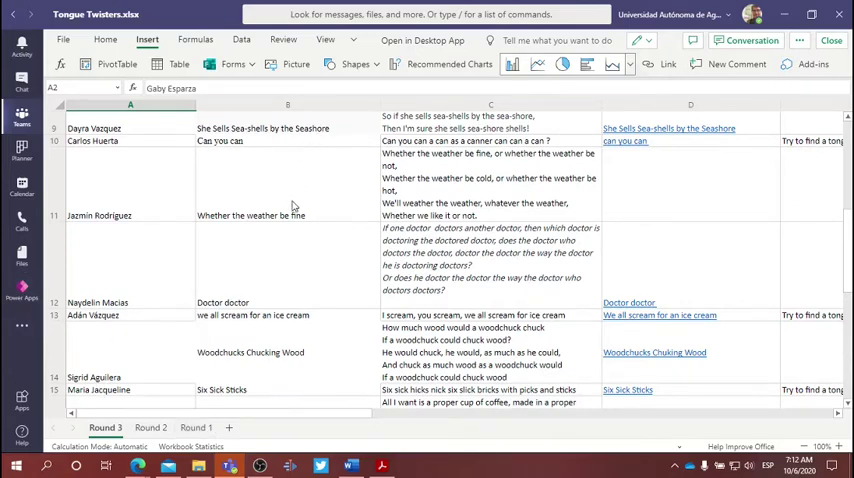
pyautogui.scroll(3)
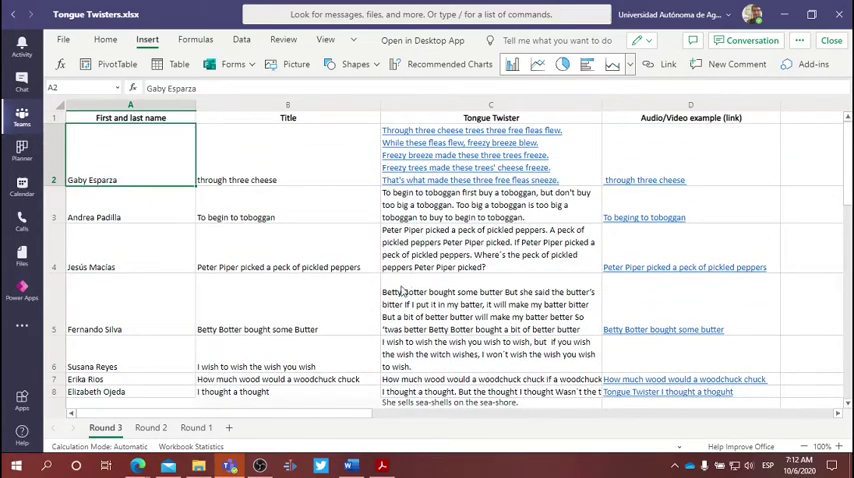
# Switch to the Round 1 sheet to see its students, titles and tongue twisters.
pyautogui.click(196, 428)
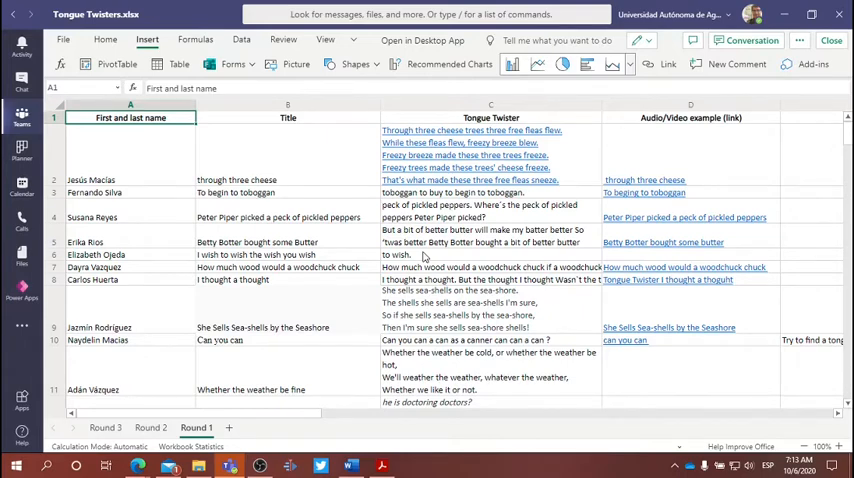
pyautogui.moveTo(380, 248)
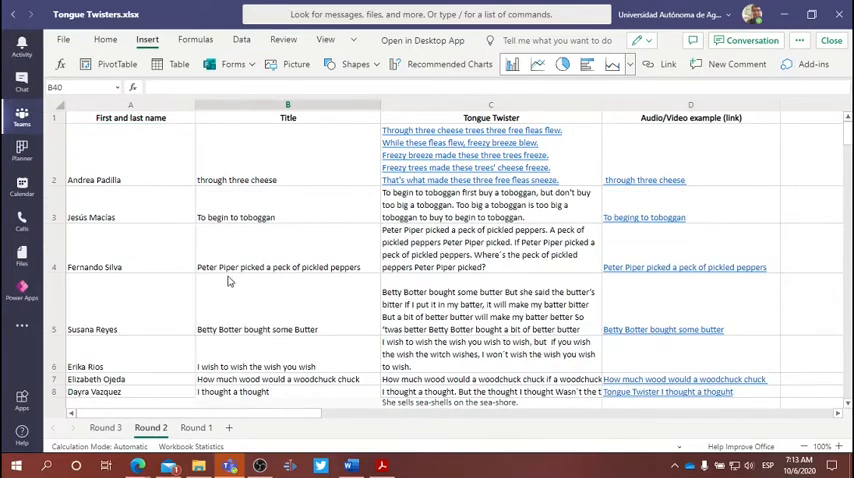
pyautogui.moveTo(138, 178)
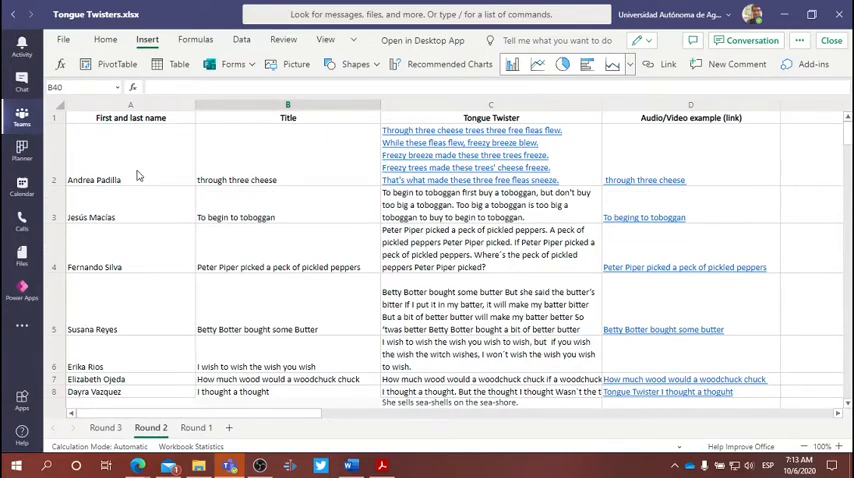
pyautogui.moveTo(478, 128)
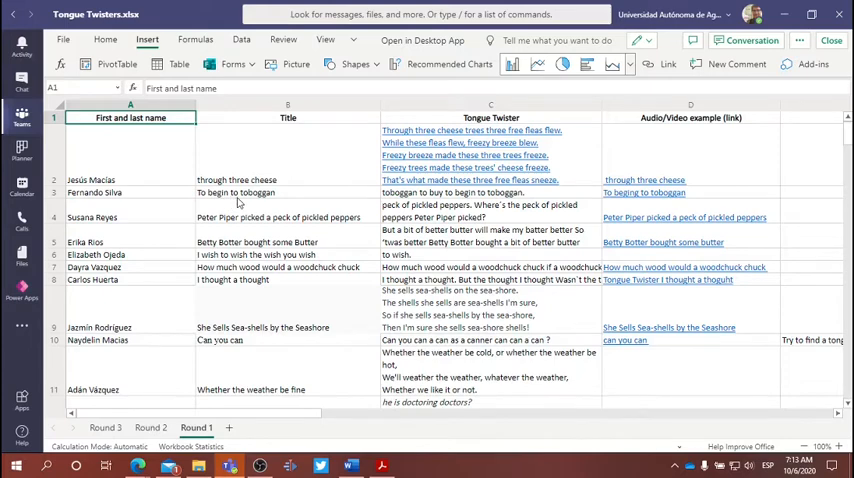
pyautogui.moveTo(96, 196)
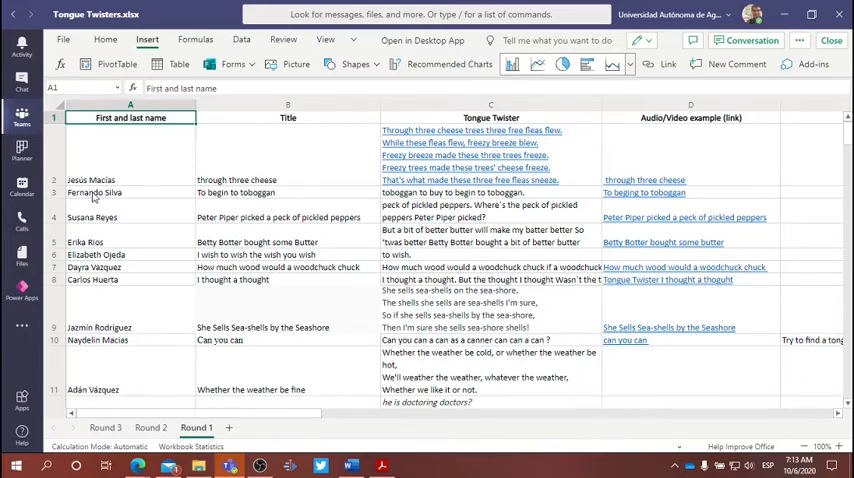
pyautogui.click(150, 428)
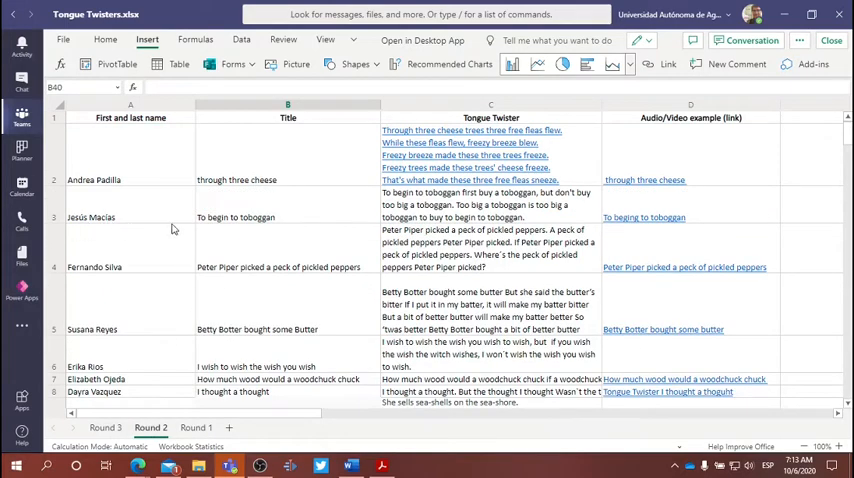
pyautogui.moveTo(230, 228)
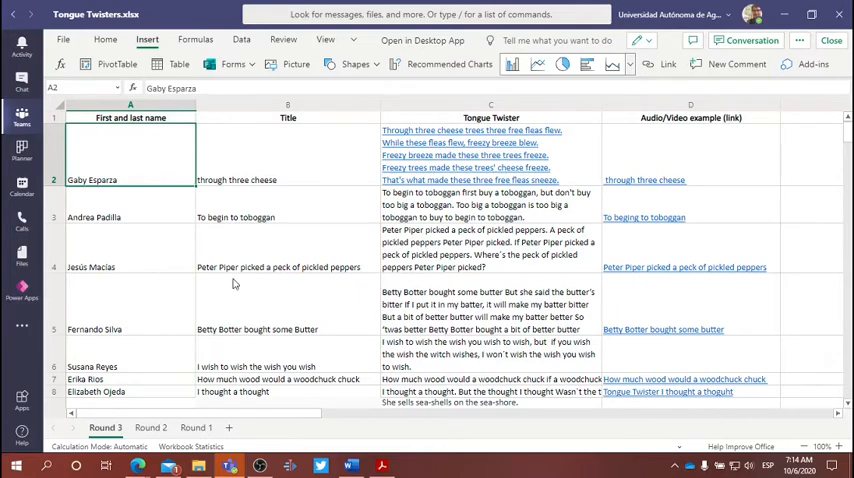
pyautogui.moveTo(136, 224)
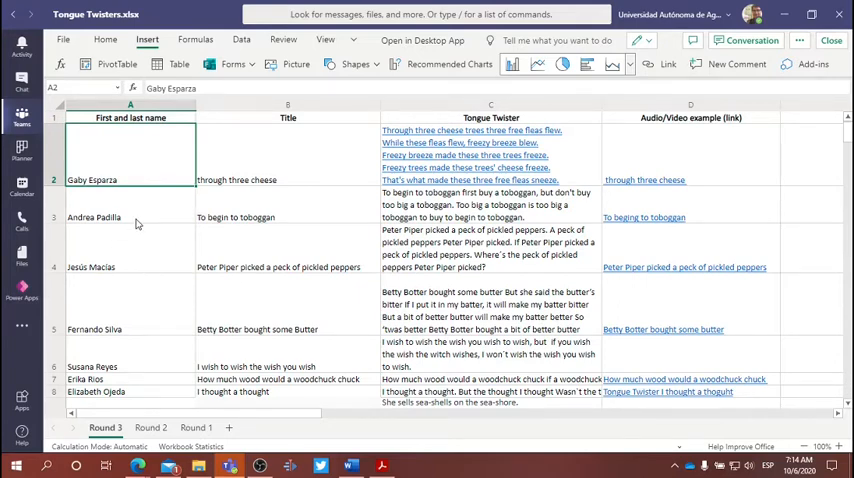
pyautogui.moveTo(238, 244)
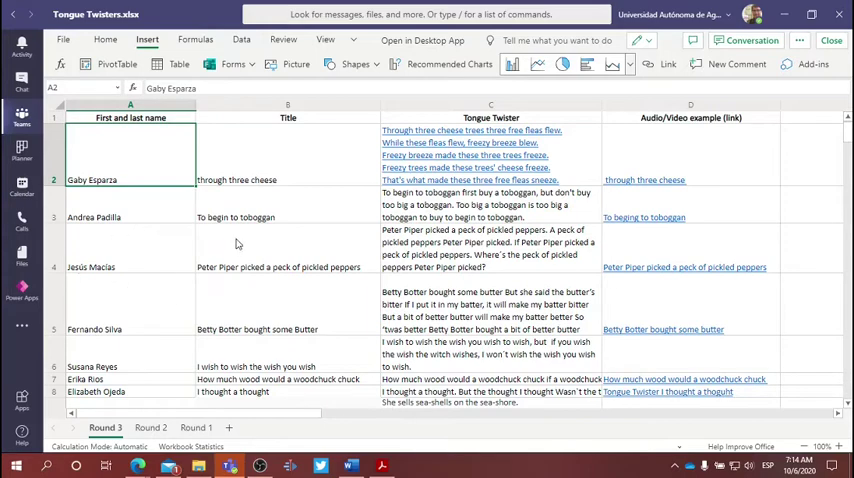
pyautogui.click(490, 204)
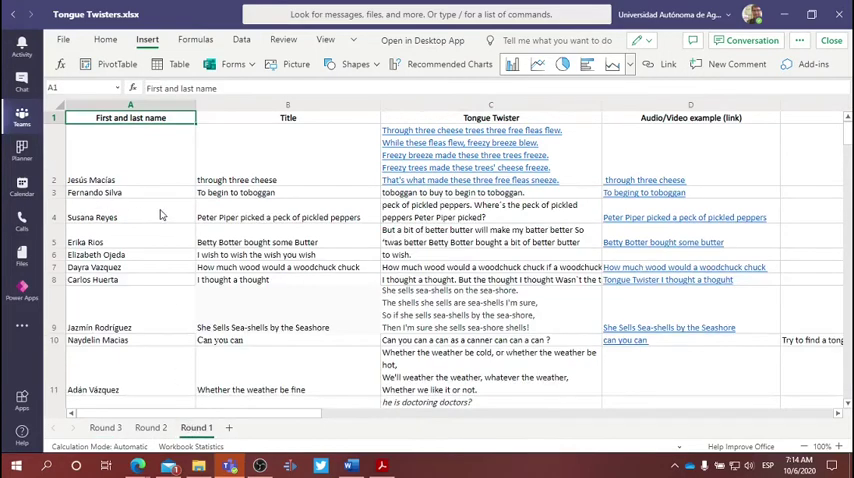
pyautogui.moveTo(416, 250)
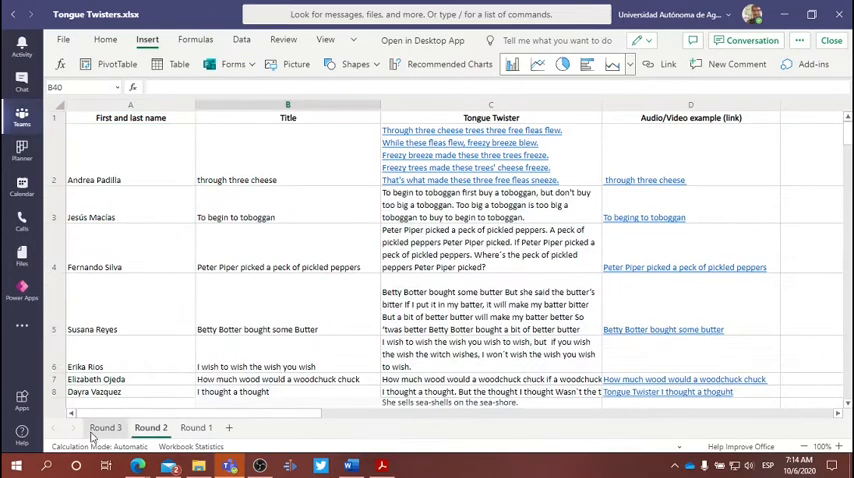
pyautogui.click(490, 216)
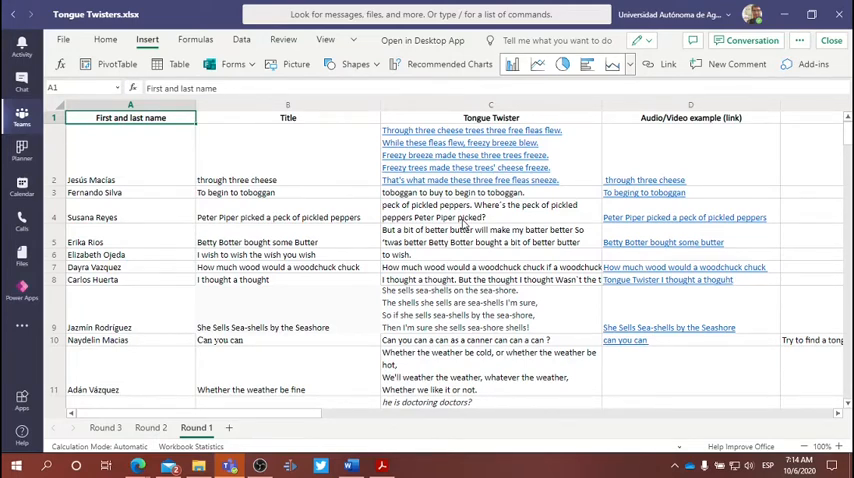
pyautogui.moveTo(168, 316)
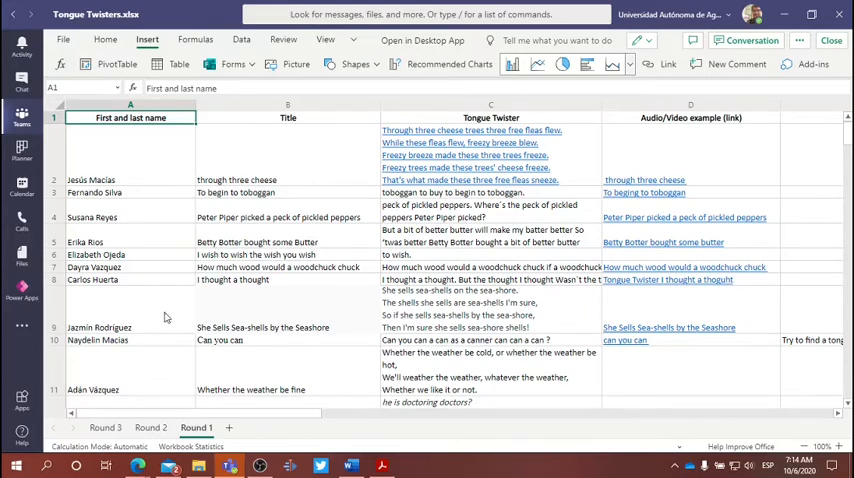